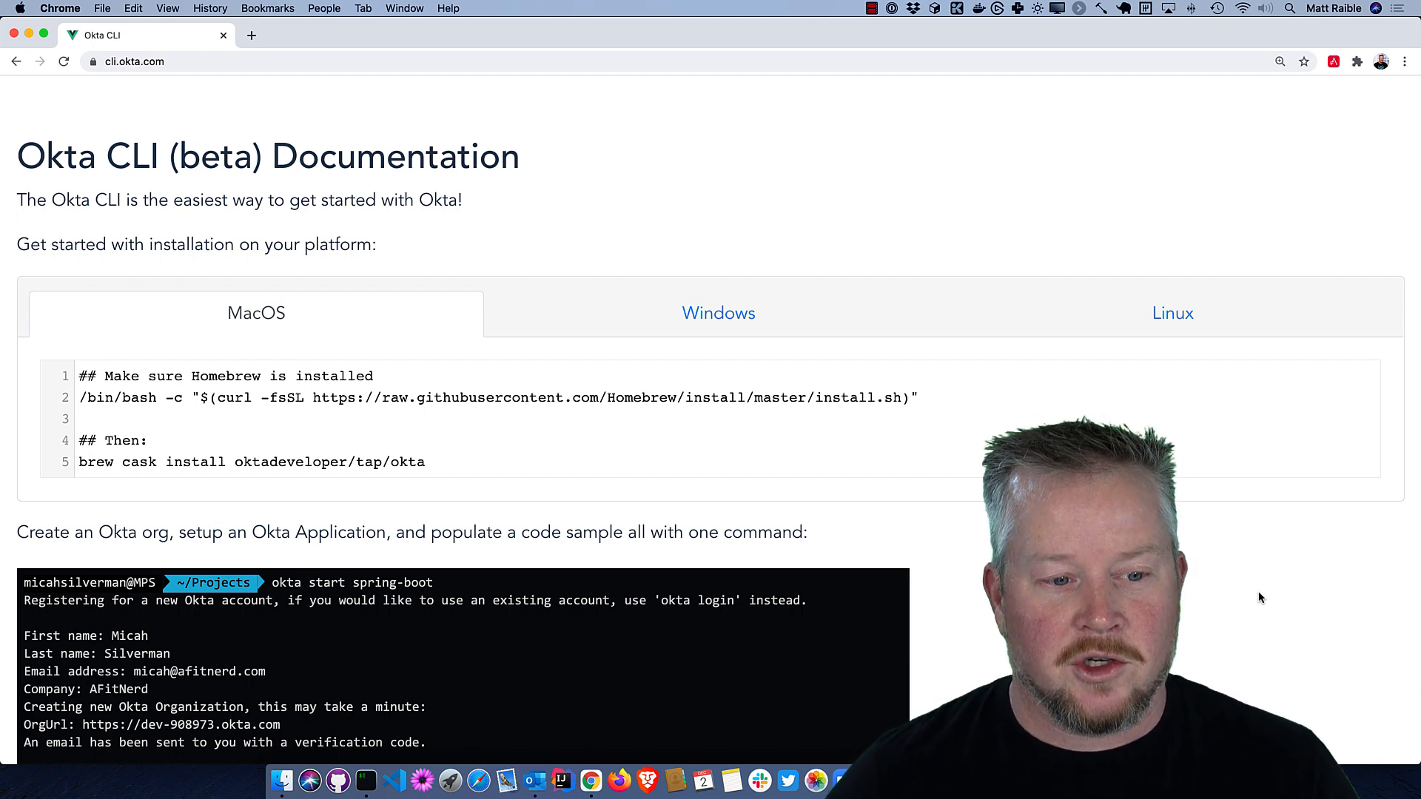
# Step: View the Windows and Linux Okta CLI install commands on cli.okta.com
pyautogui.click(718, 312)
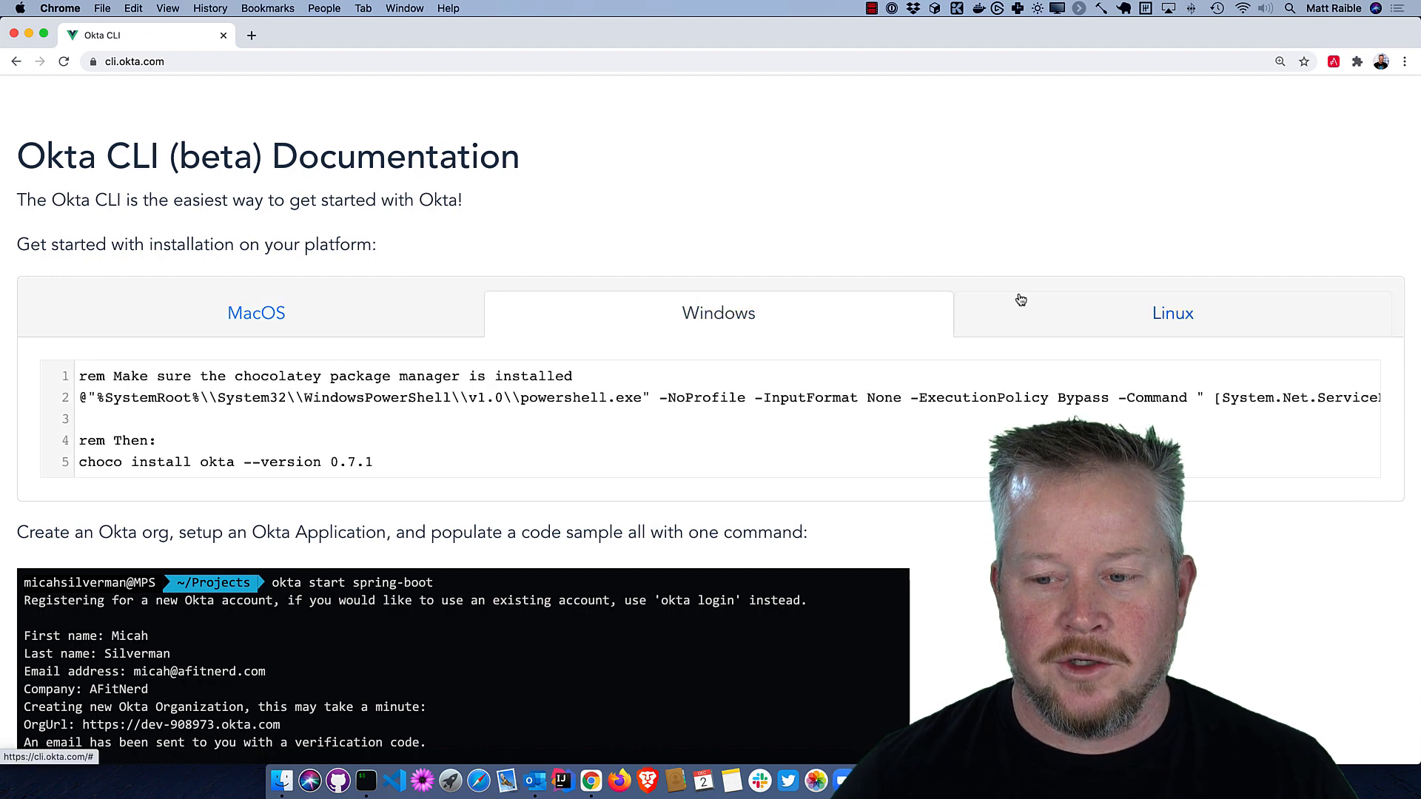
pyautogui.click(1172, 312)
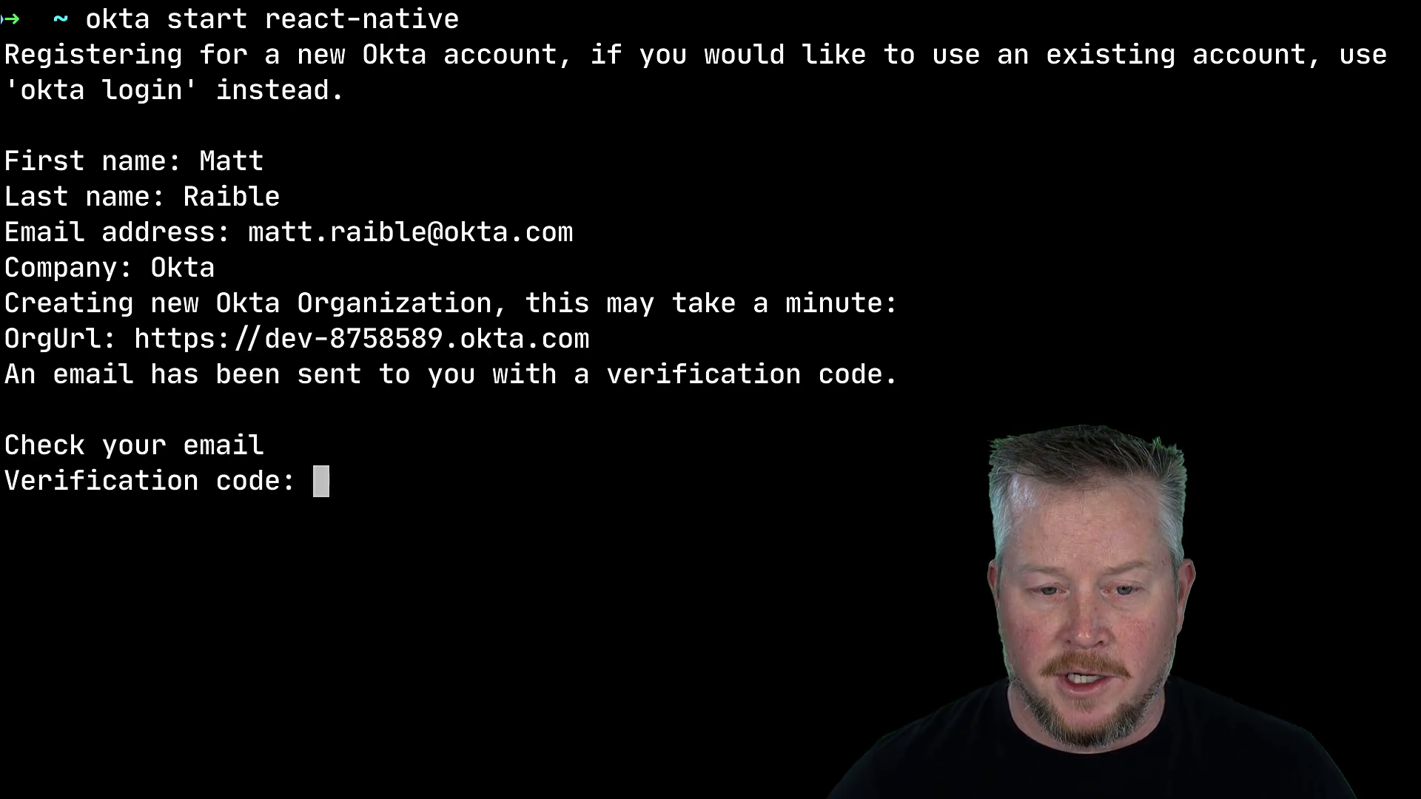
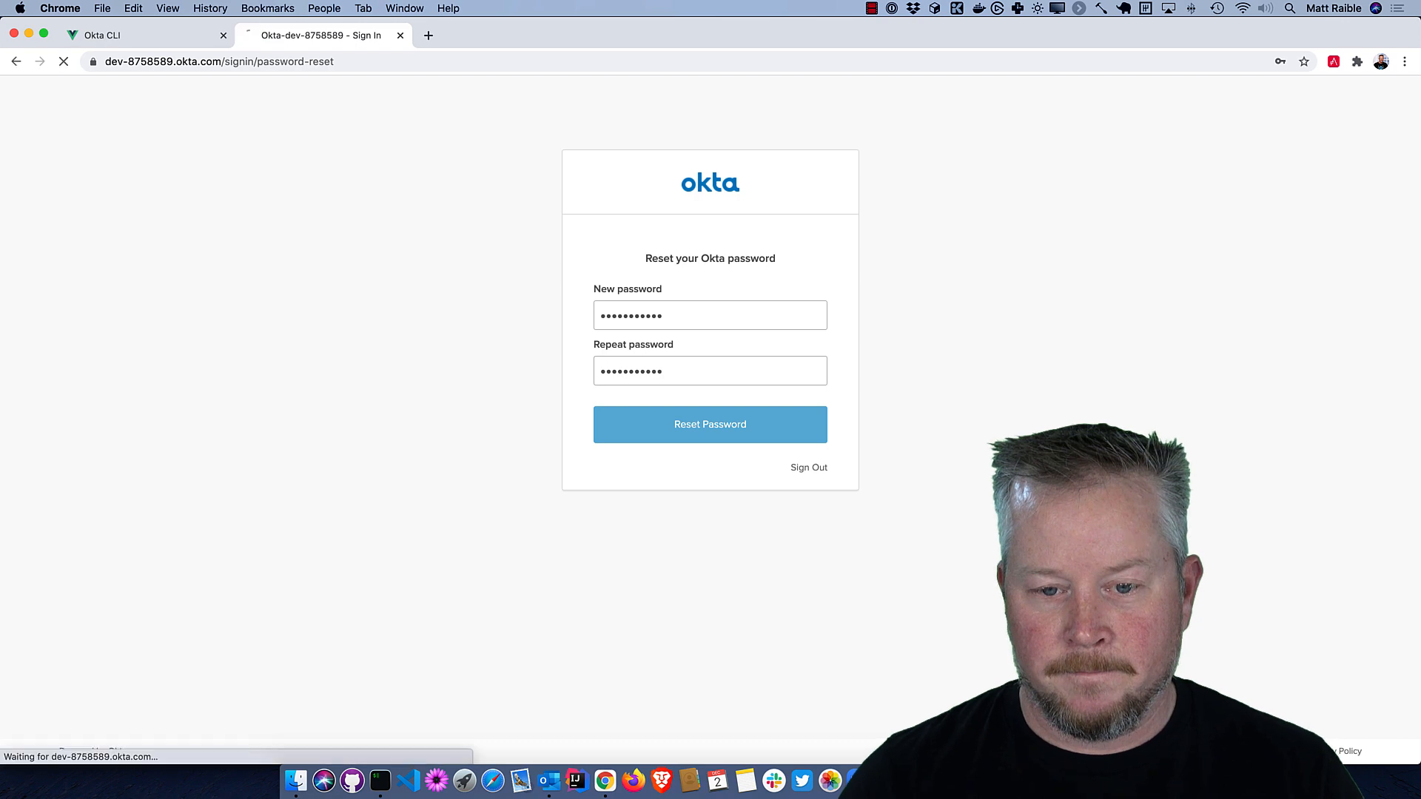
# Step: Submit Reset Password to save the new Okta account password
pyautogui.click(710, 424)
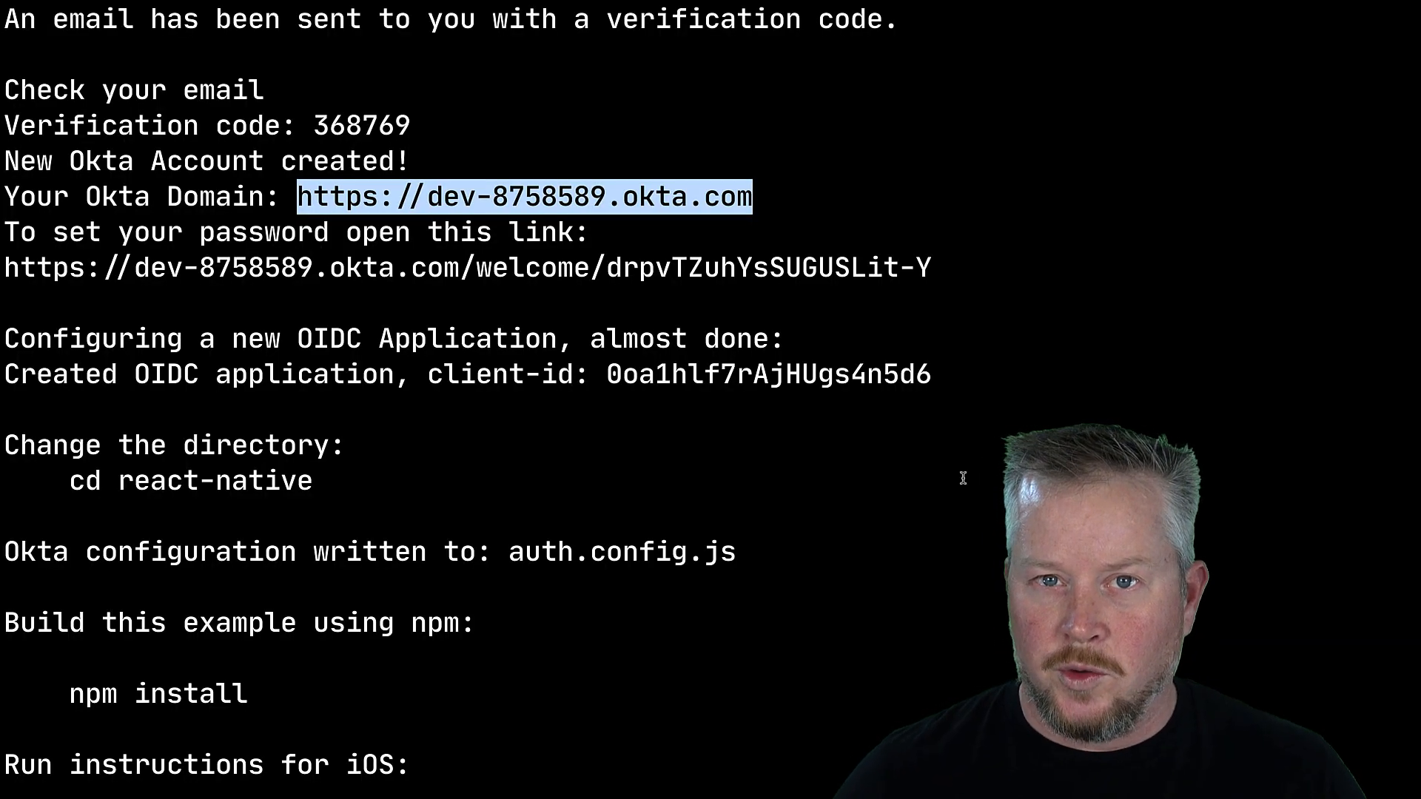
pyautogui.moveTo(775, 461)
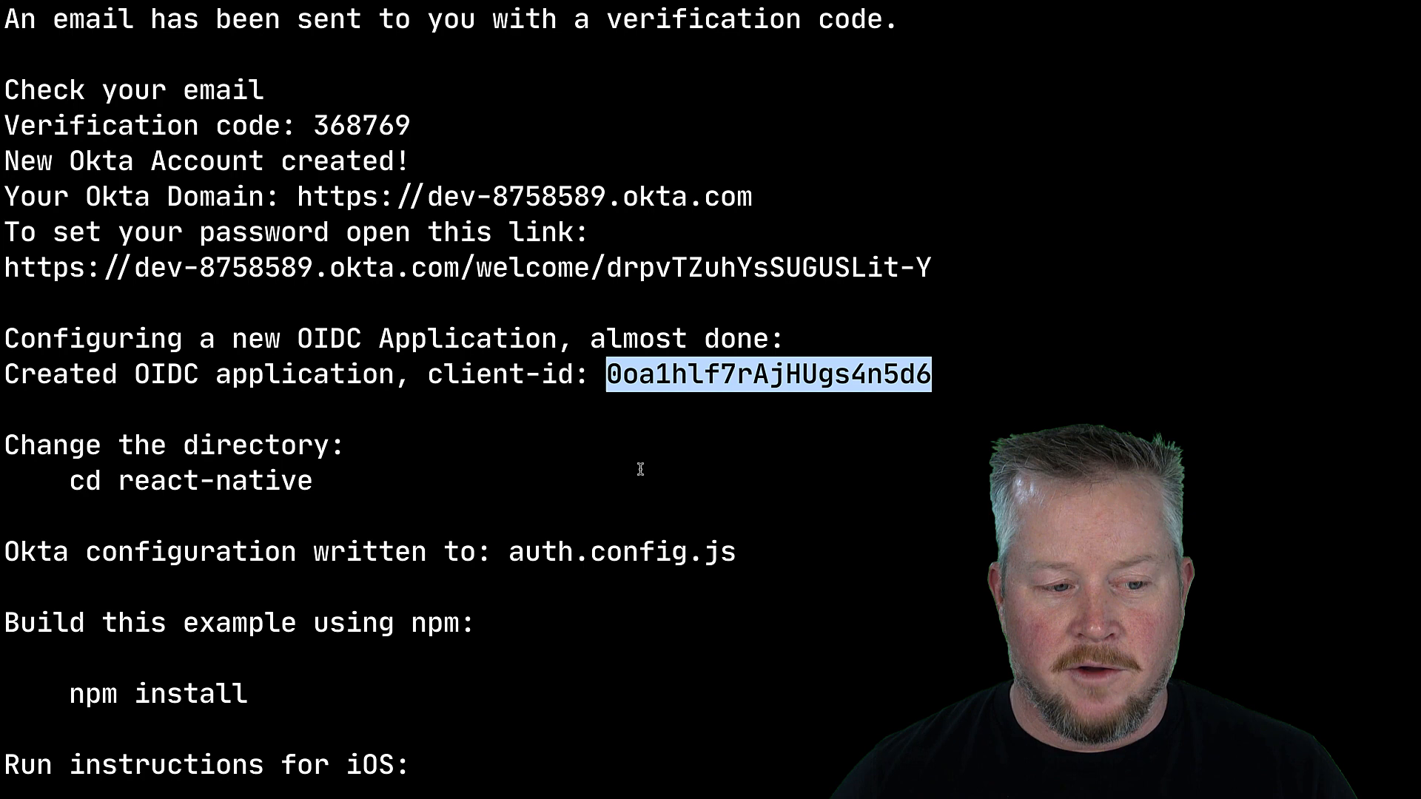
# Step: Review the CLI output and print auth.config.js with cat
pyautogui.scroll(-3)
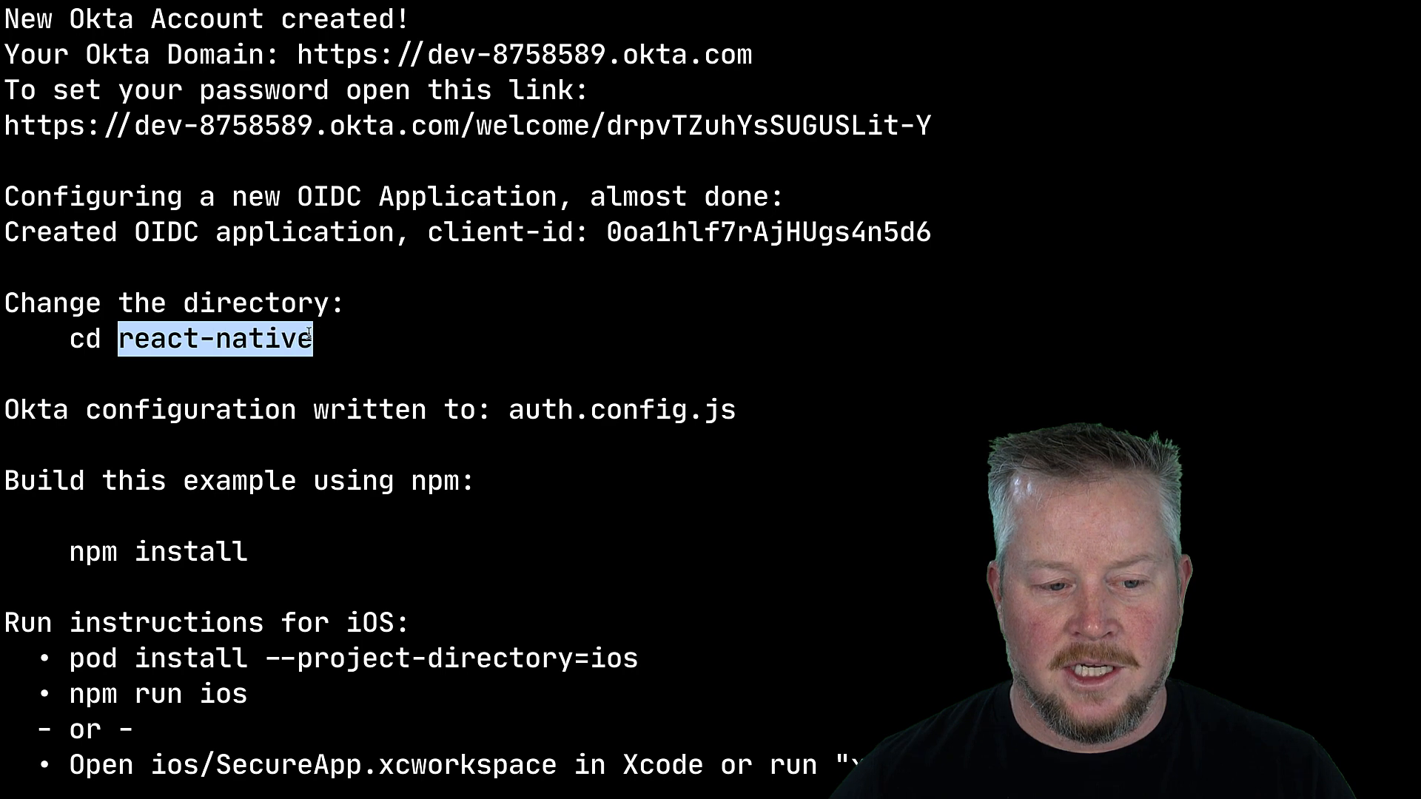
pyautogui.scroll(-3)
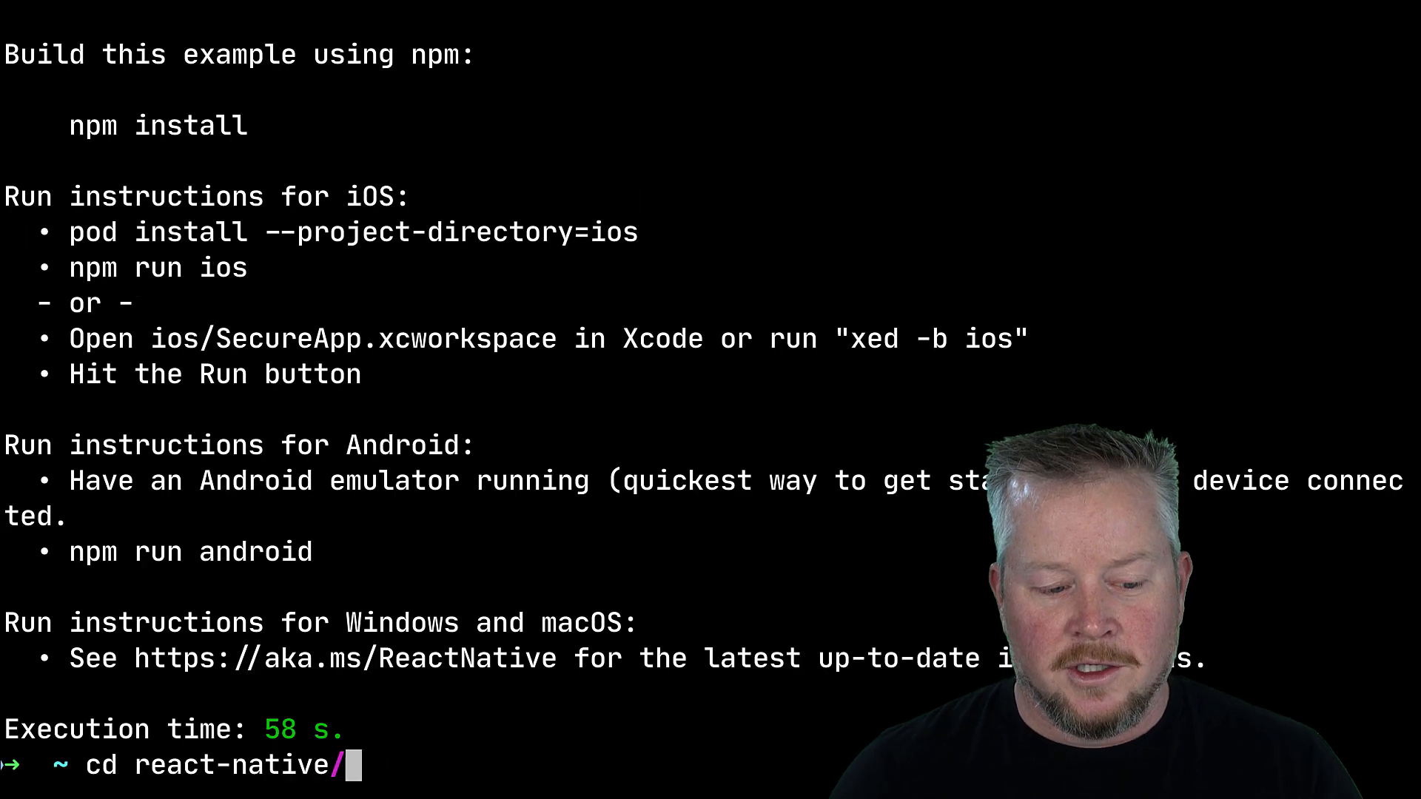
pyautogui.write('cat auth.')
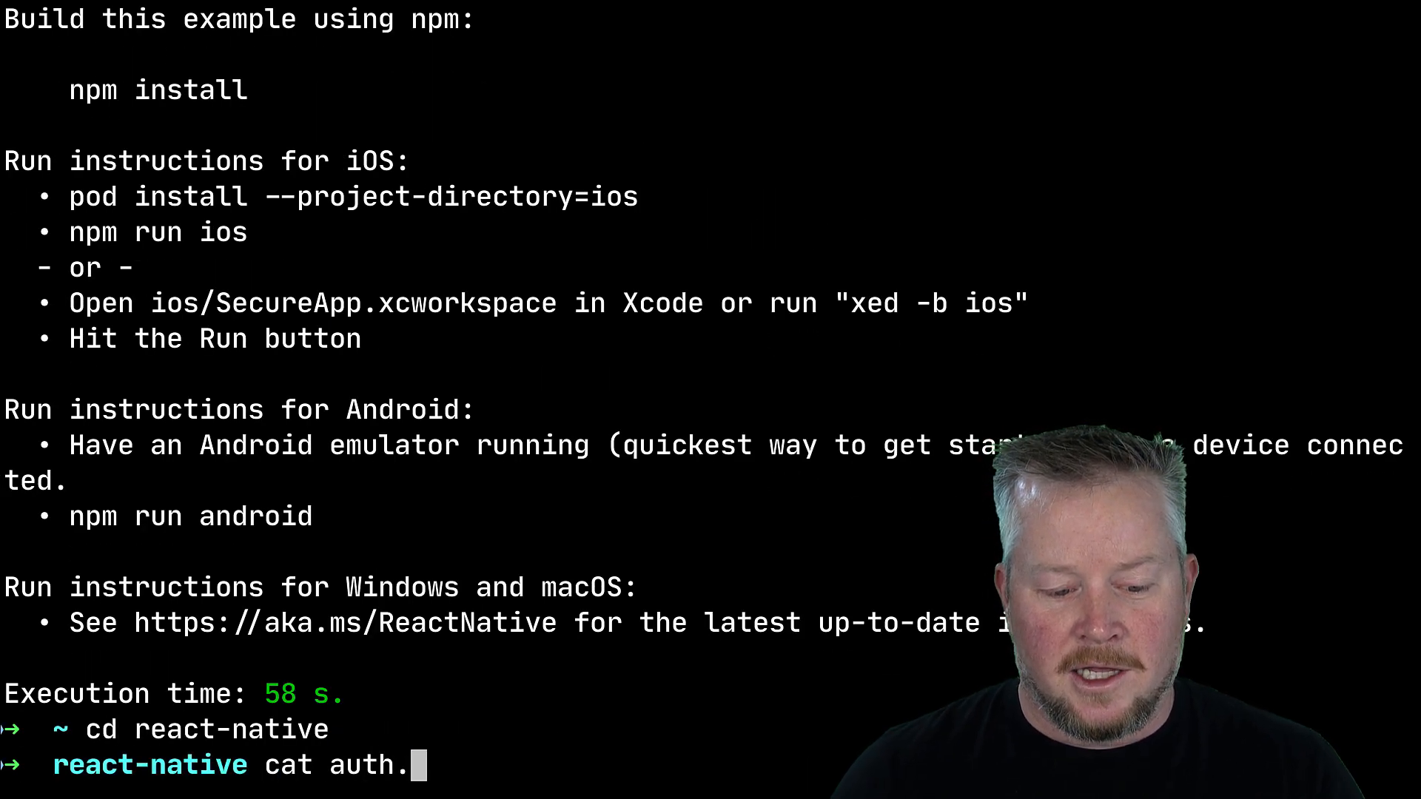
pyautogui.press('Return')
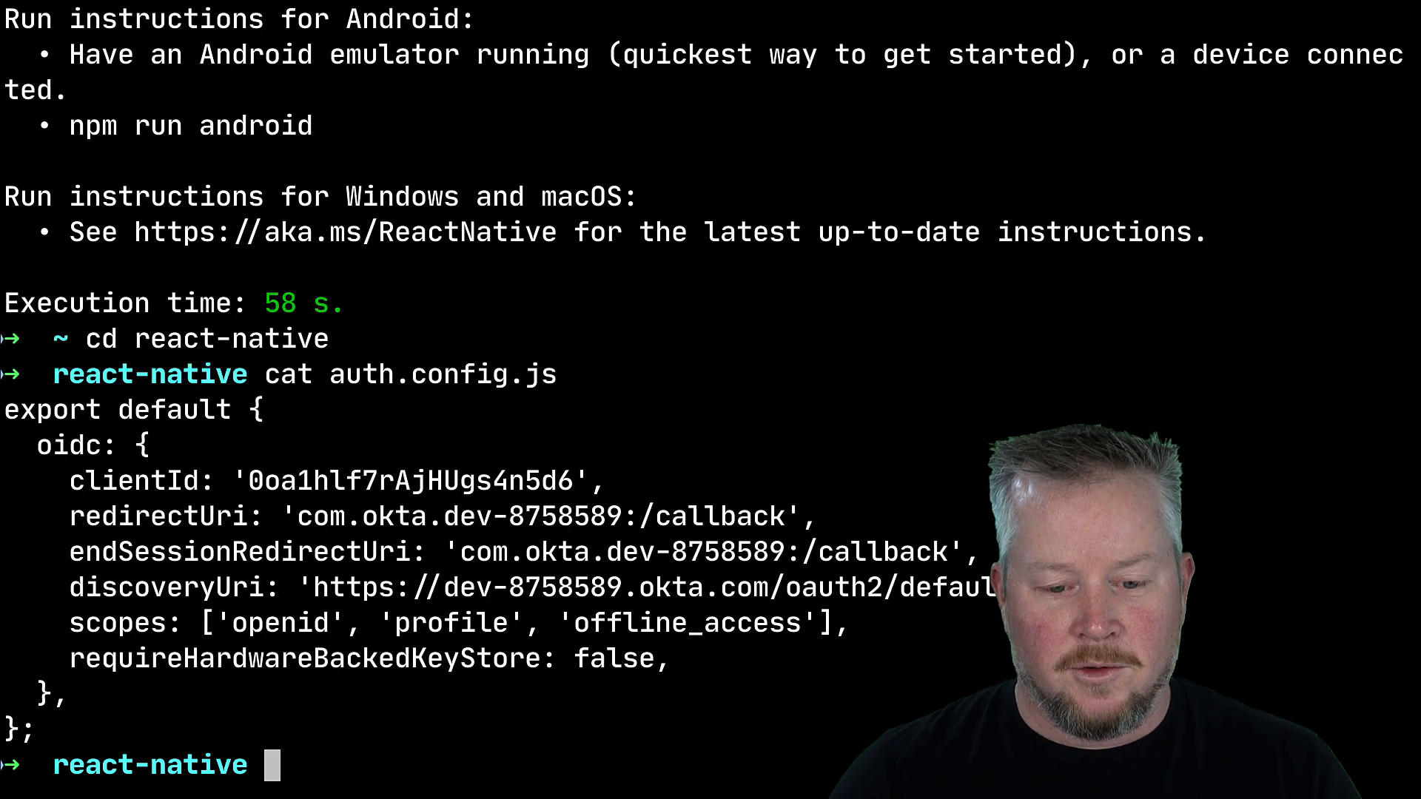
pyautogui.write('np')
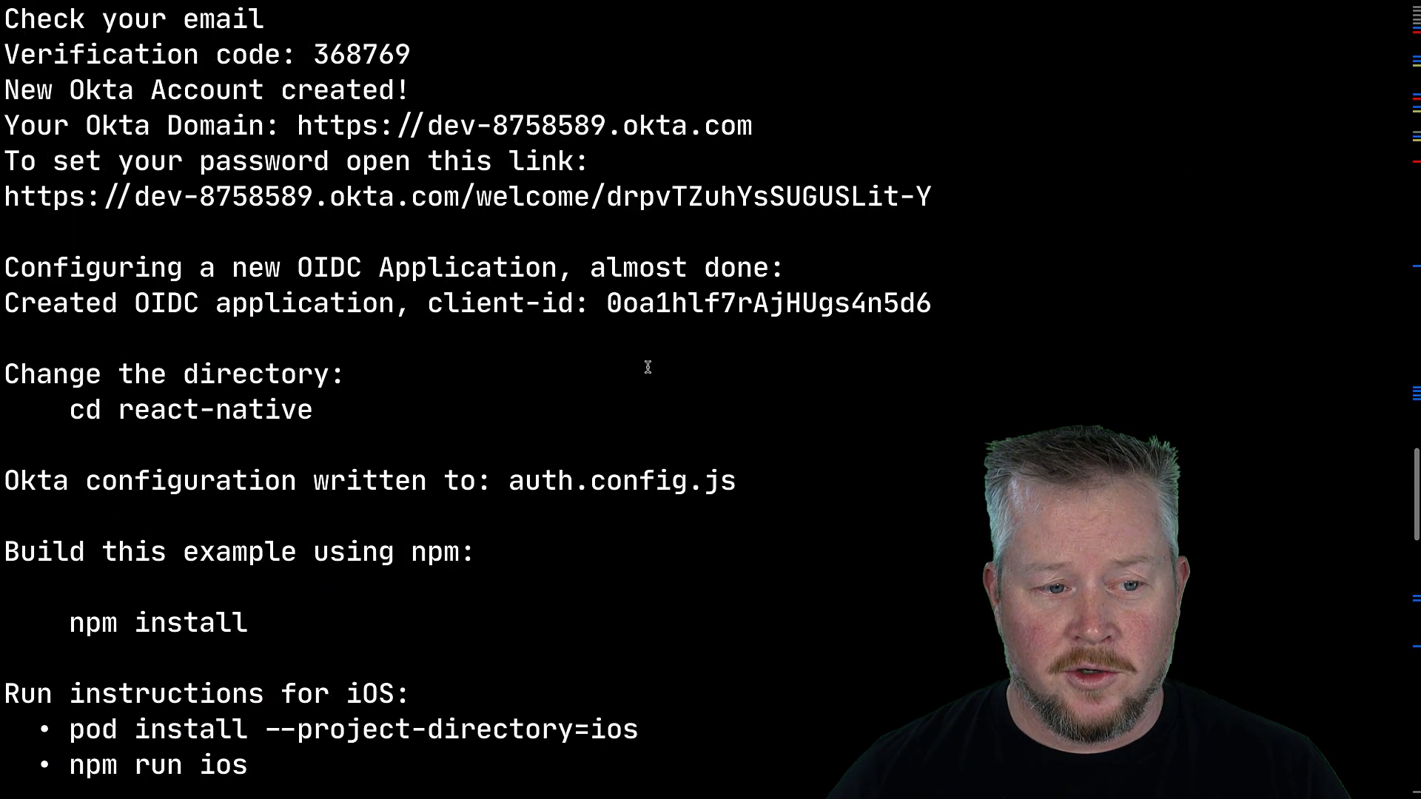
# Step: Let pod install finish, then begin typing an npm command
pyautogui.scroll(-3)
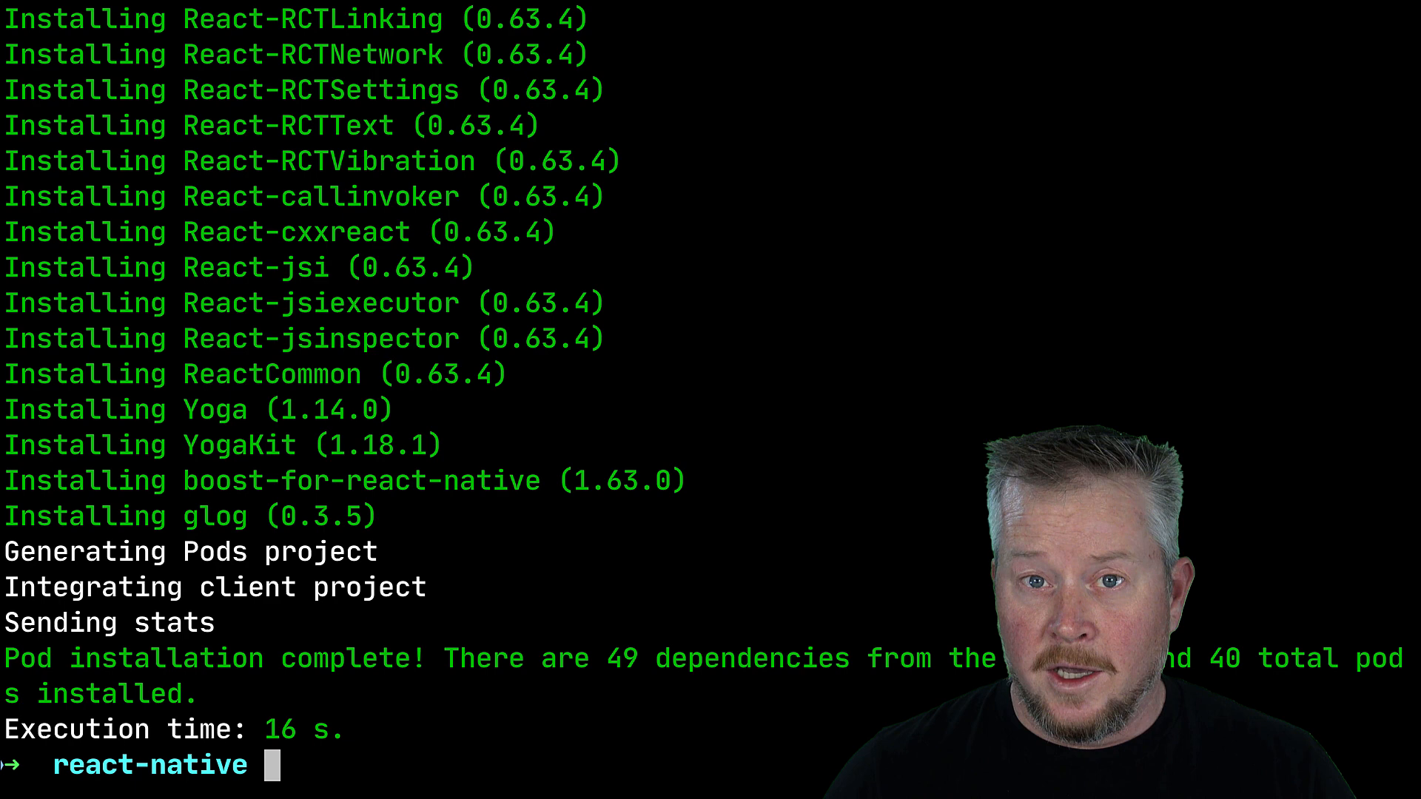
pyautogui.write('npm run ios')
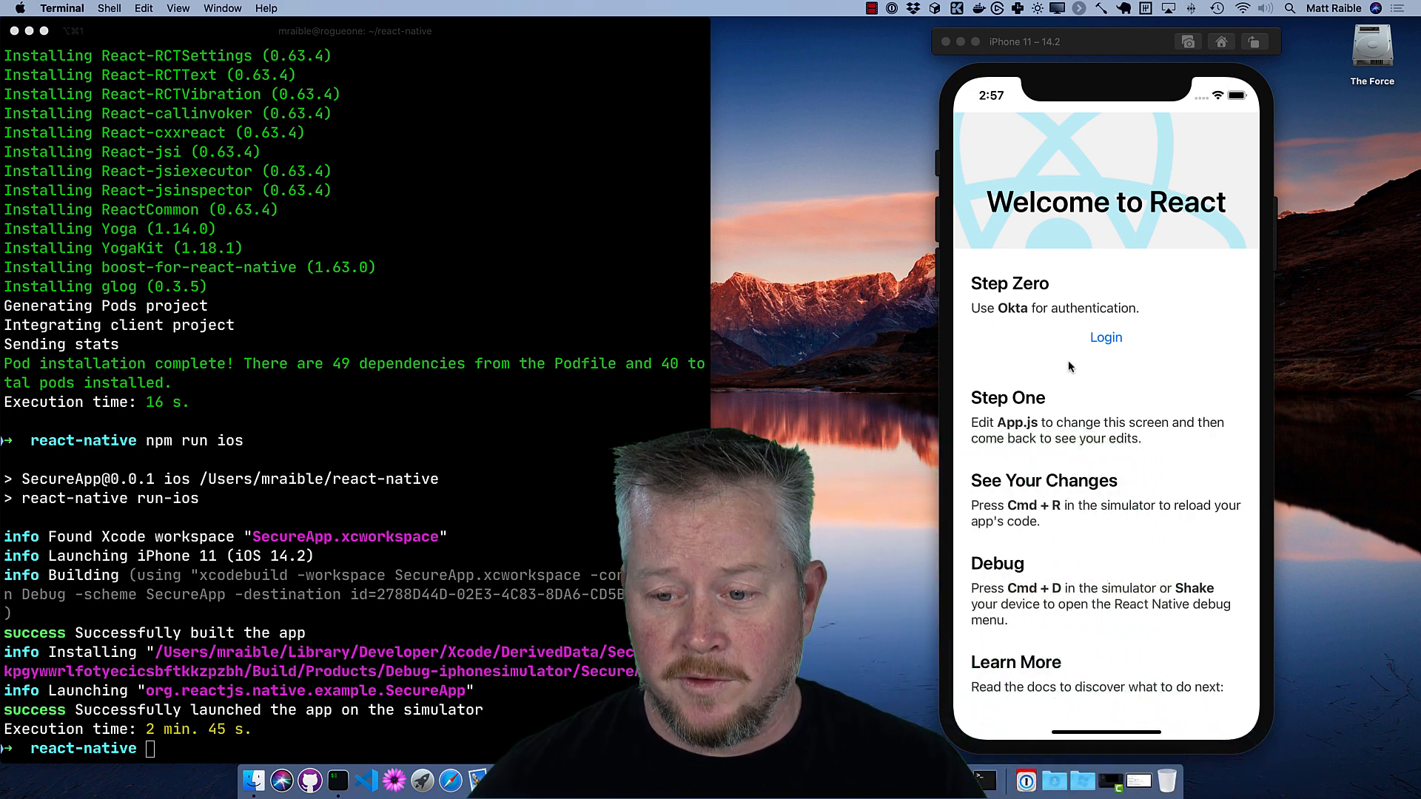
# Step: Sign in as Mat via Okta, then show user details from ID token and request
pyautogui.click(1105, 338)
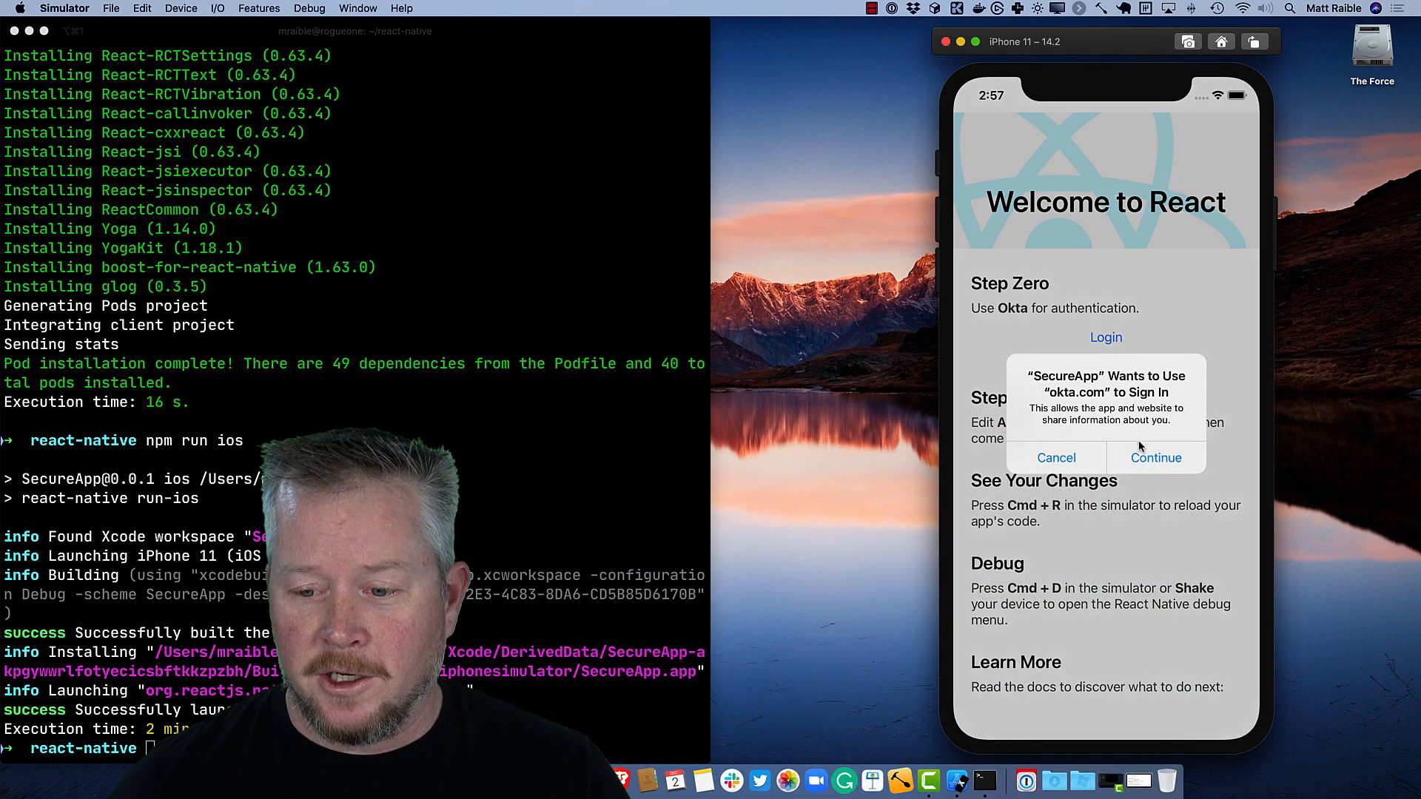
pyautogui.click(1155, 458)
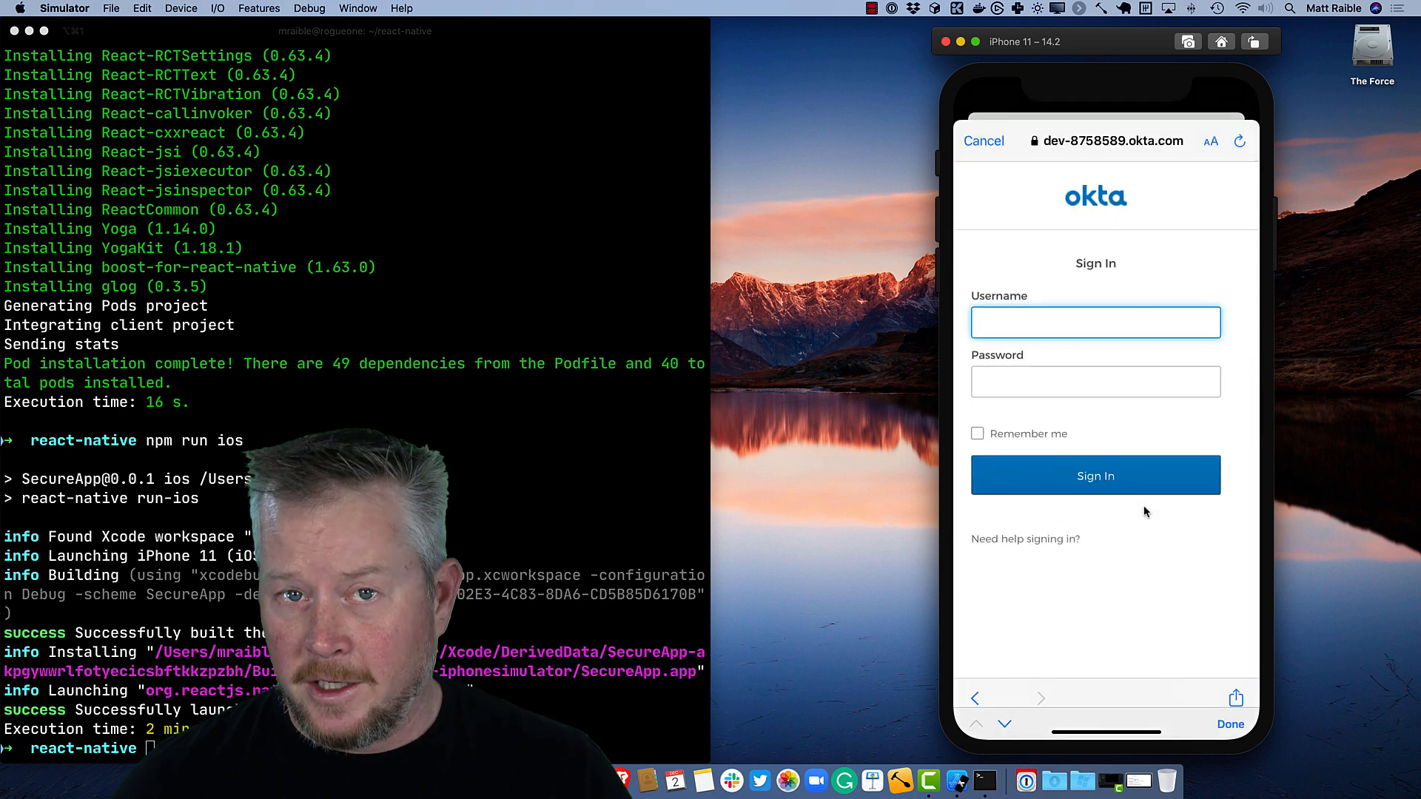
pyautogui.write('Mat')
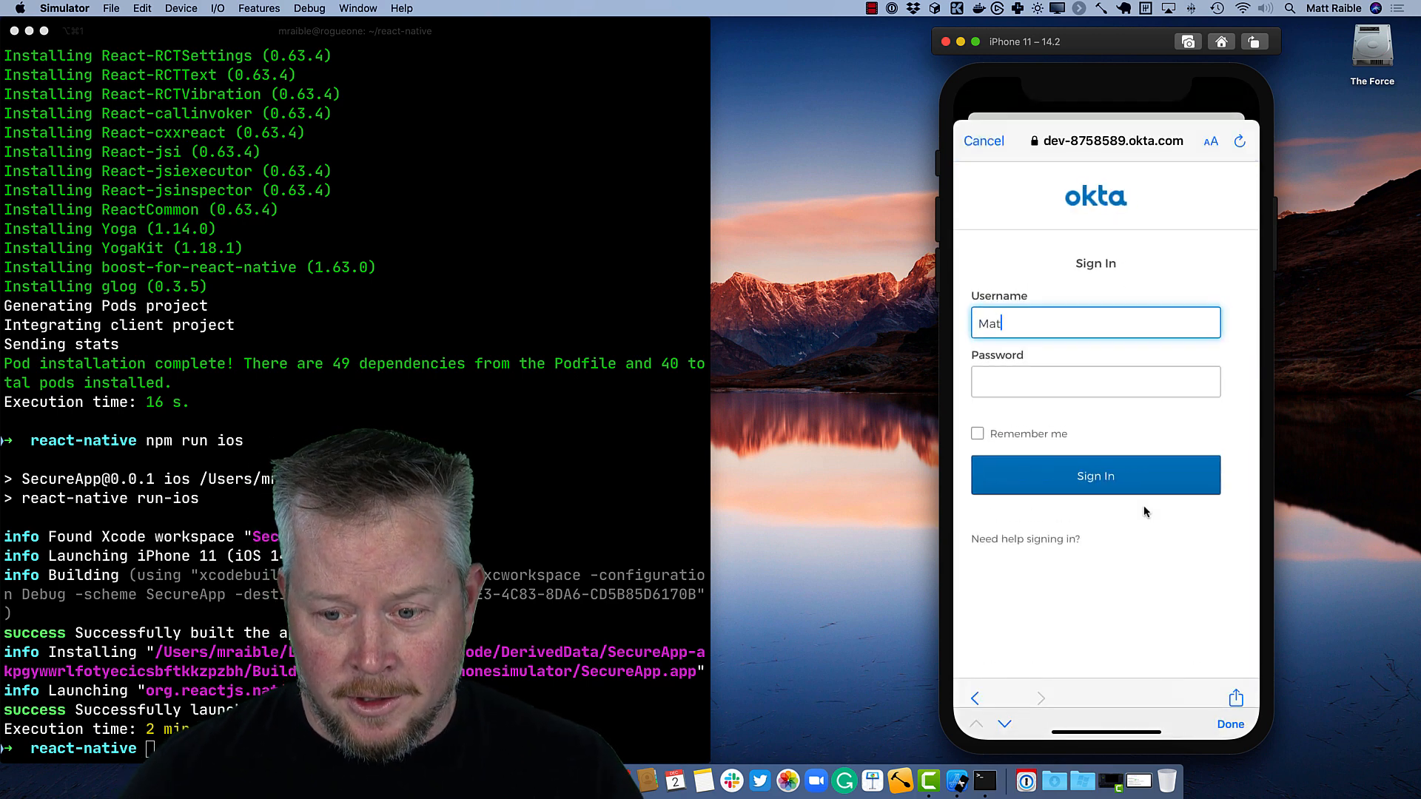
pyautogui.click(1104, 382)
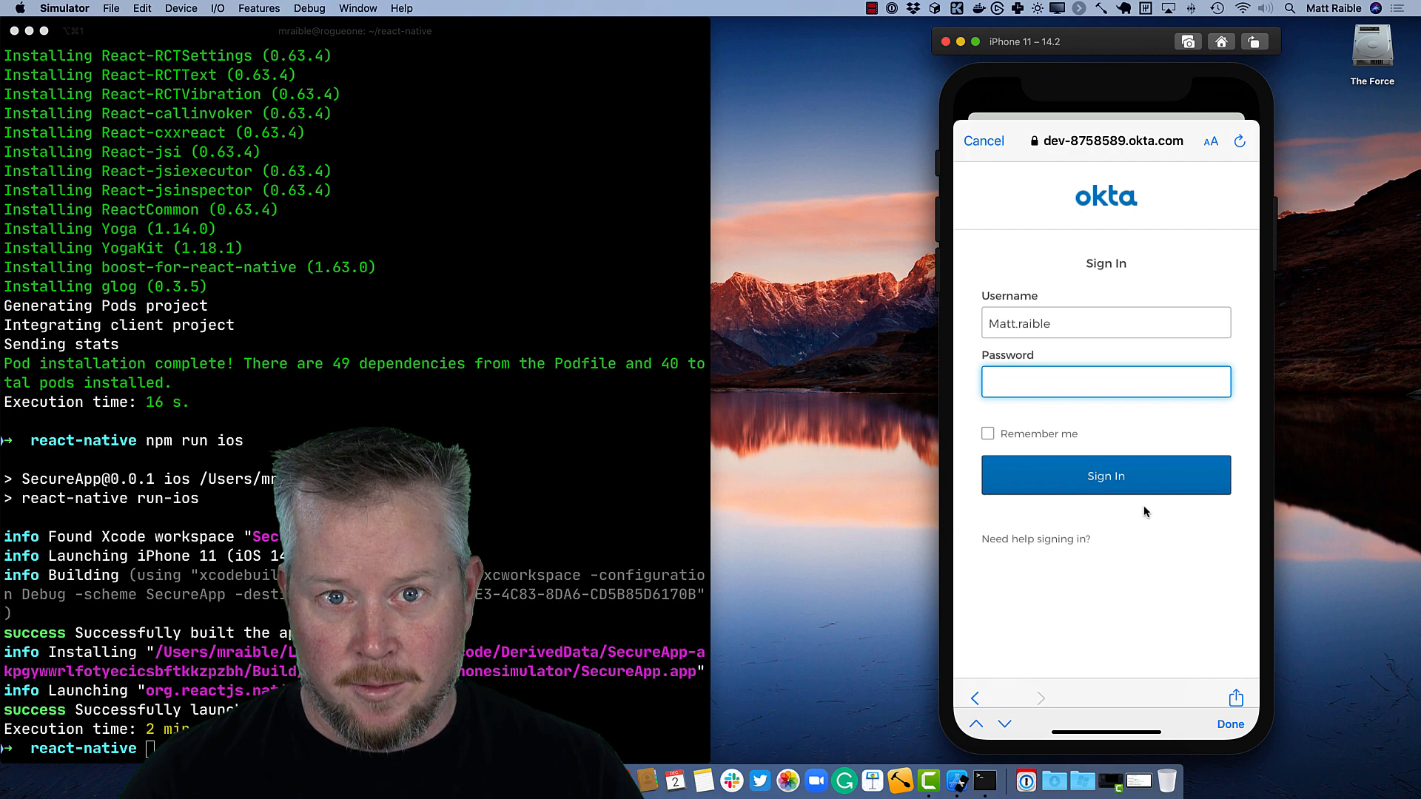
pyautogui.click(1105, 475)
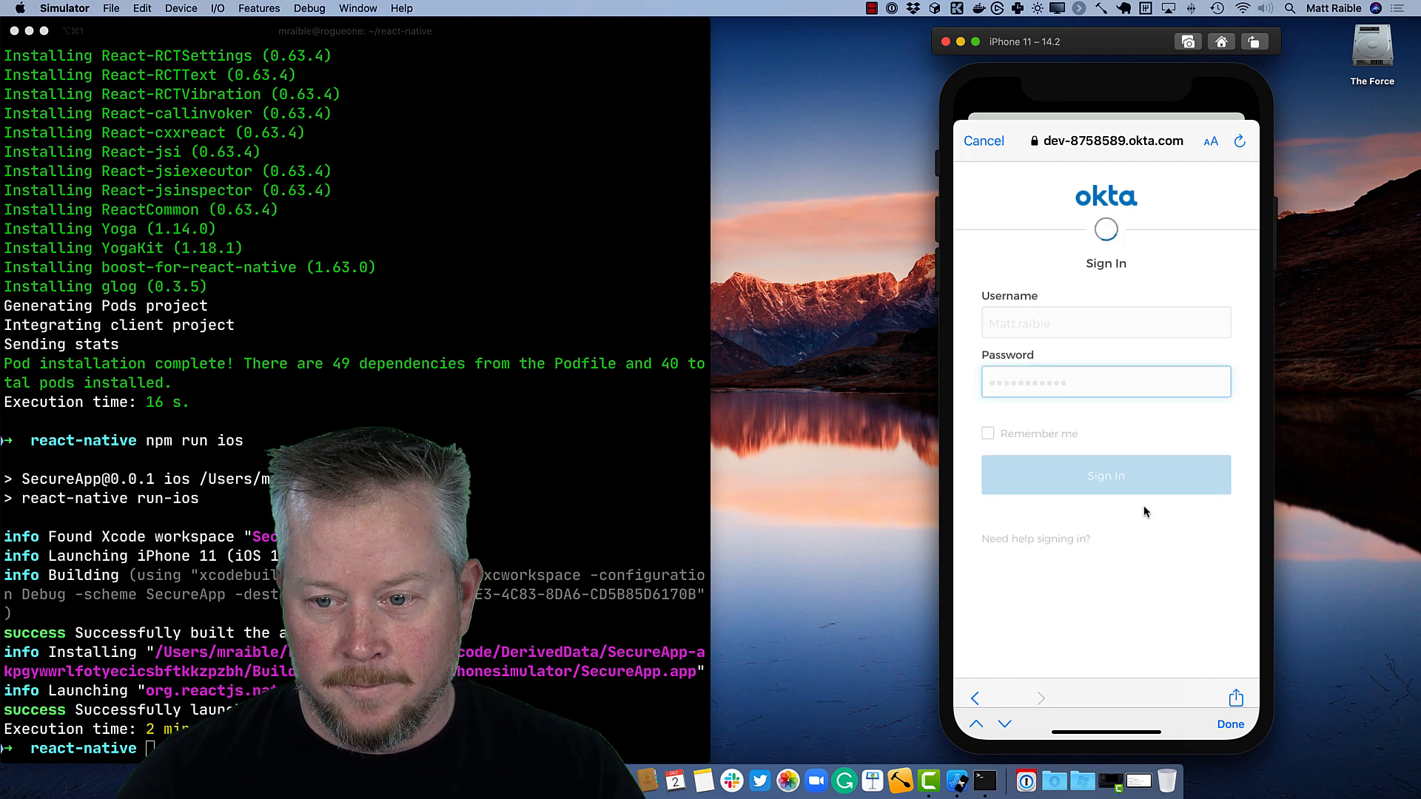
pyautogui.click(1106, 475)
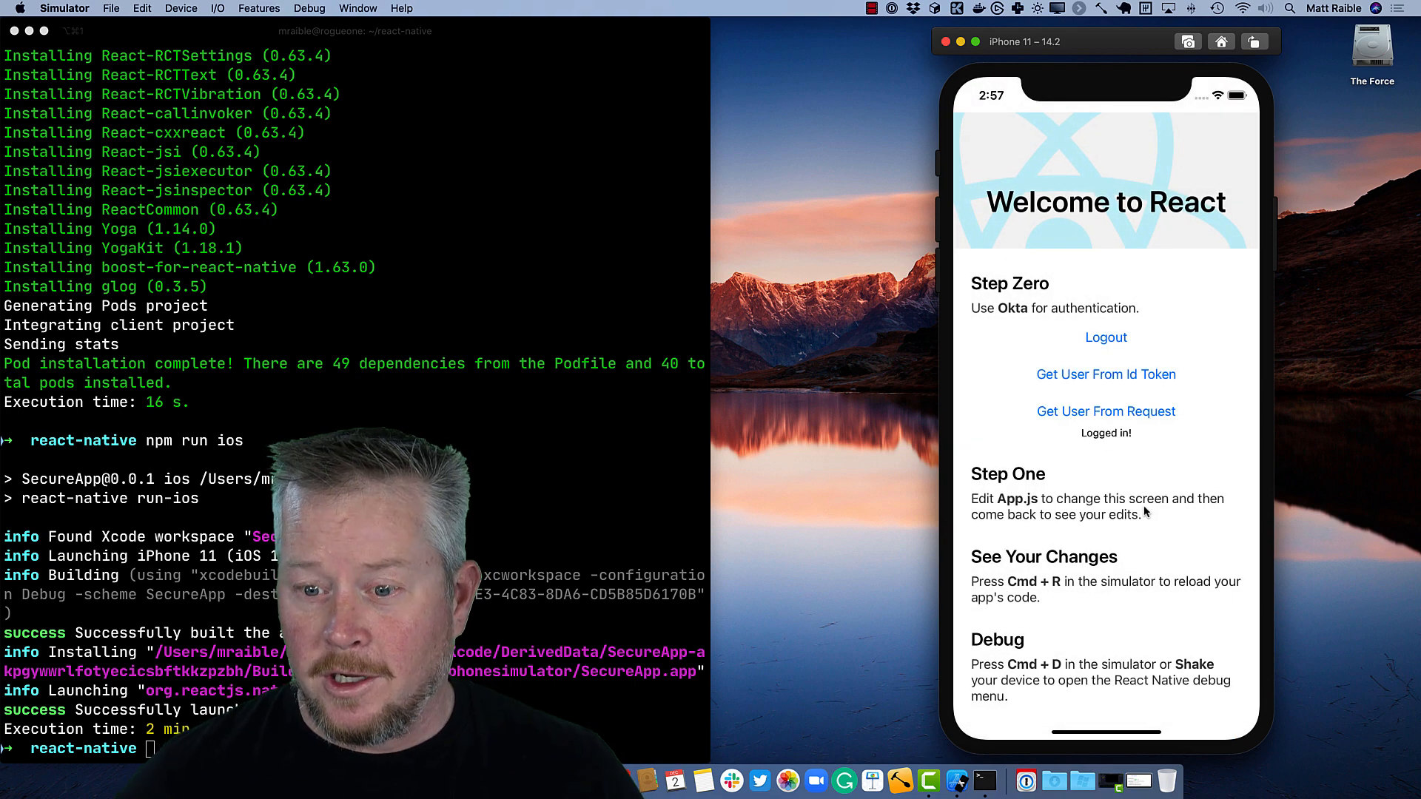
pyautogui.click(1106, 375)
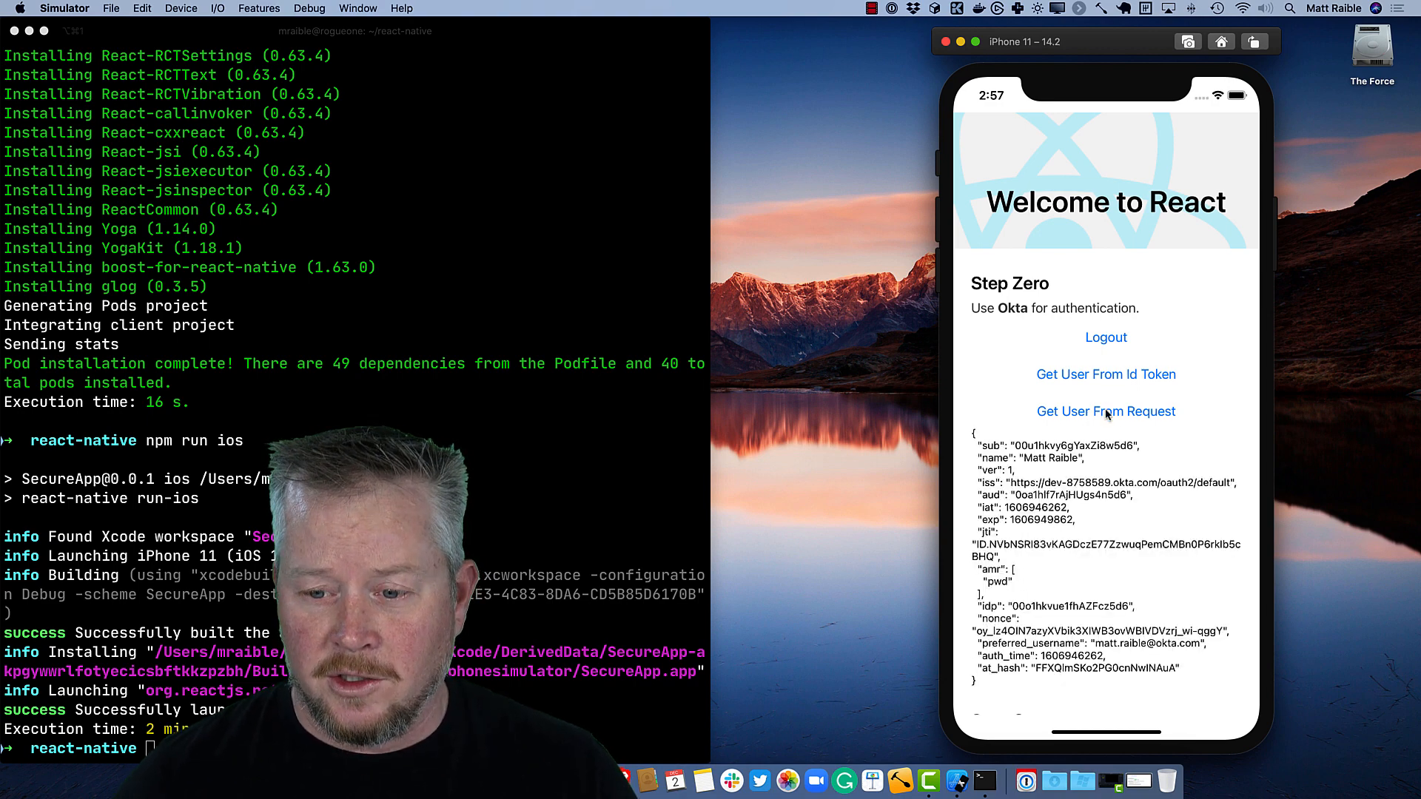
pyautogui.click(1105, 411)
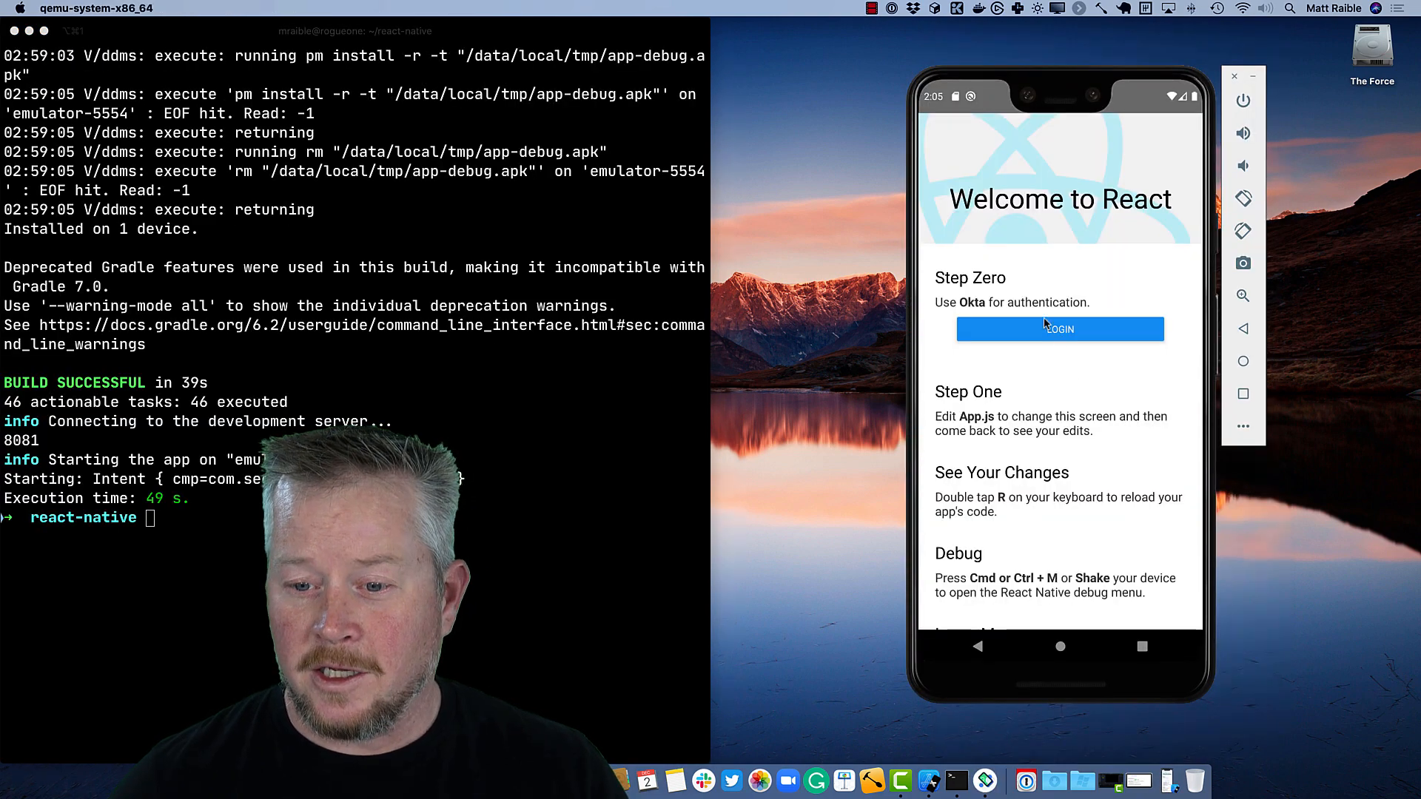
pyautogui.moveTo(1051, 401)
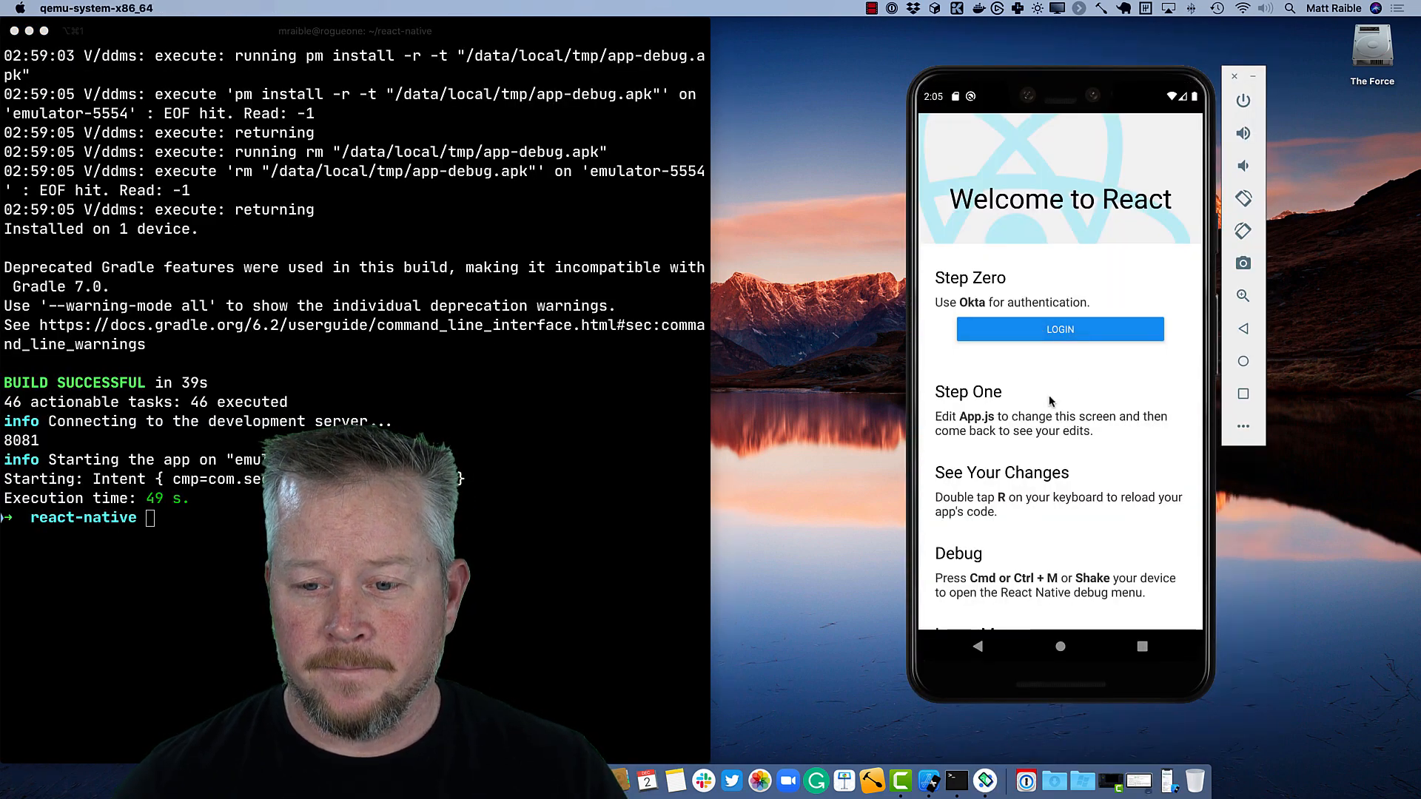
# Step: Log in as Matt.ra through Okta and fetch the user profile from a request
pyautogui.click(1059, 328)
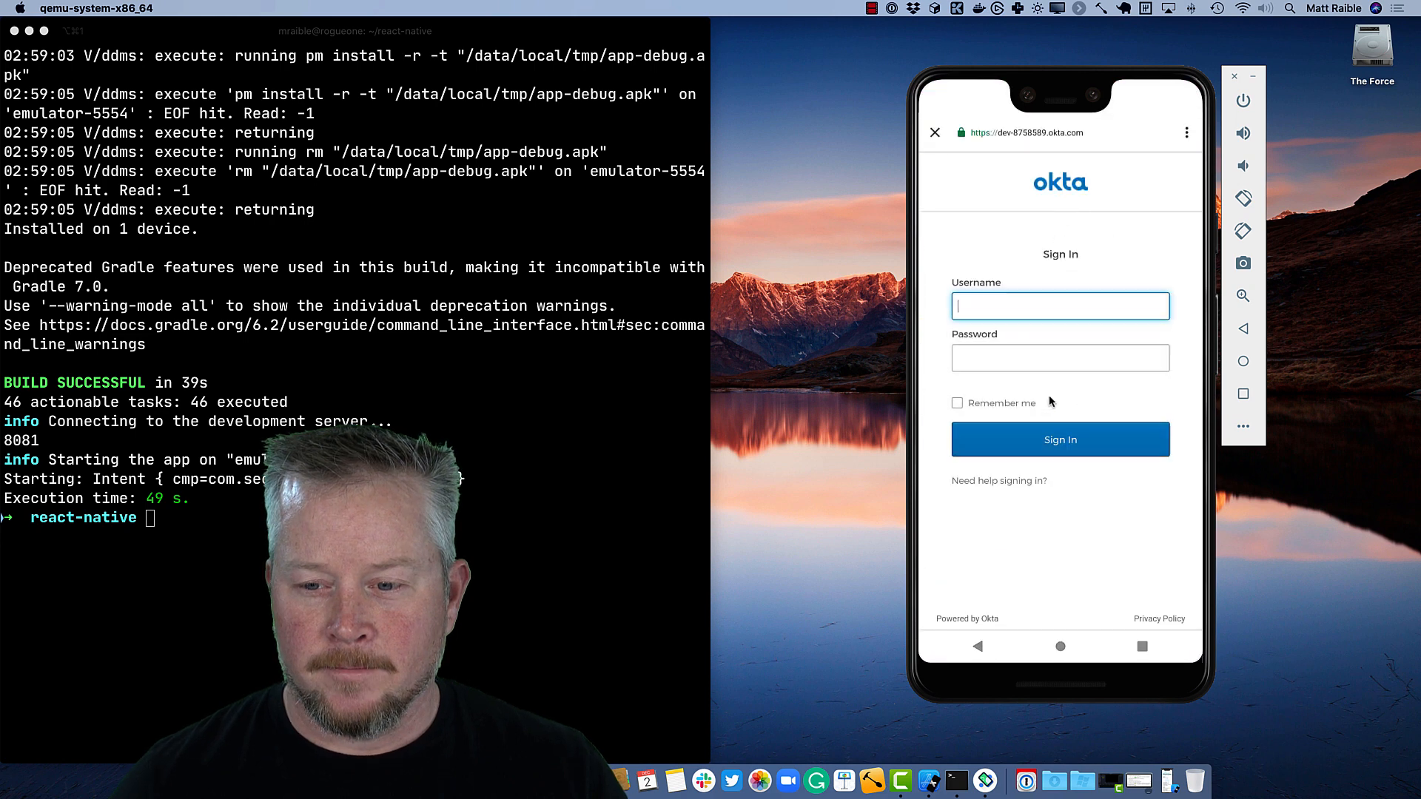
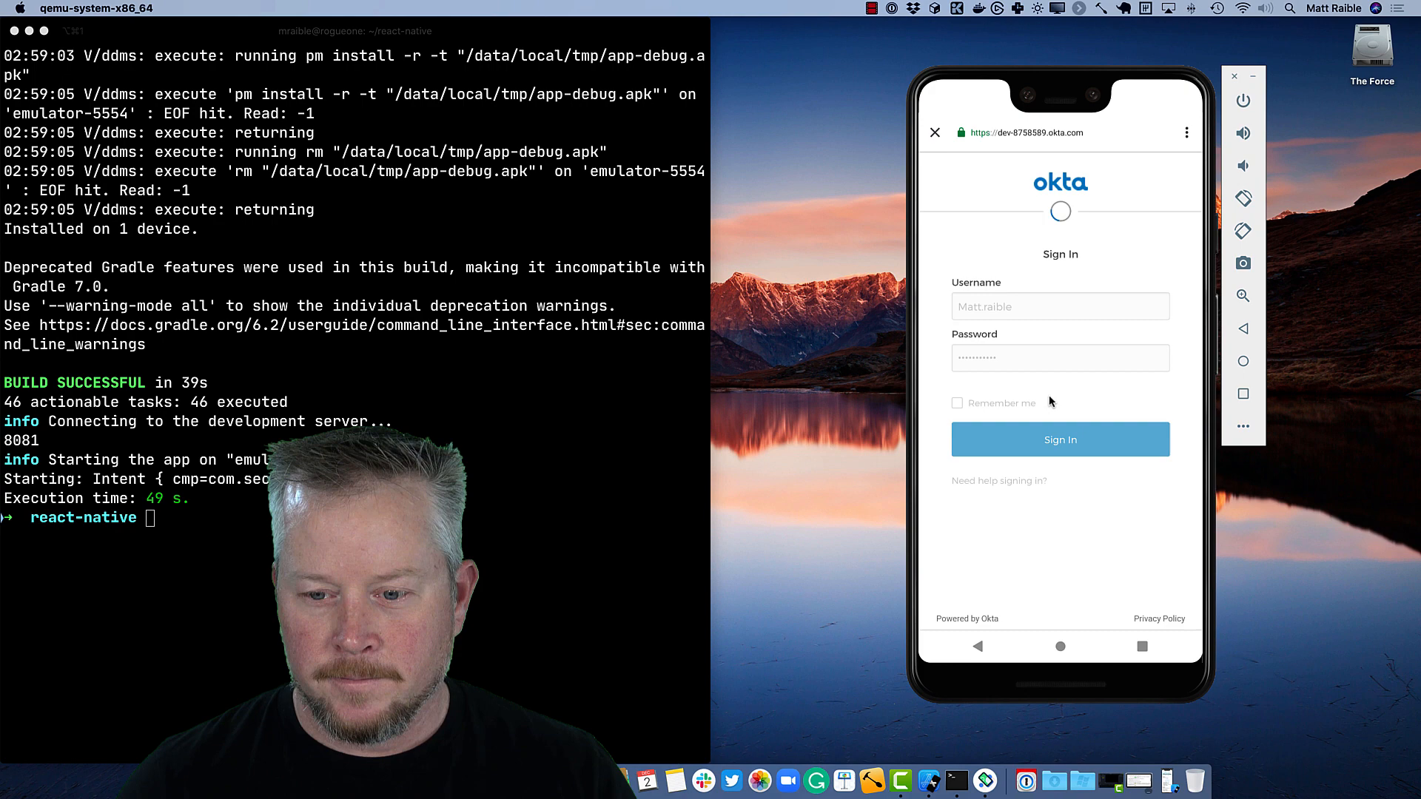
pyautogui.click(1059, 440)
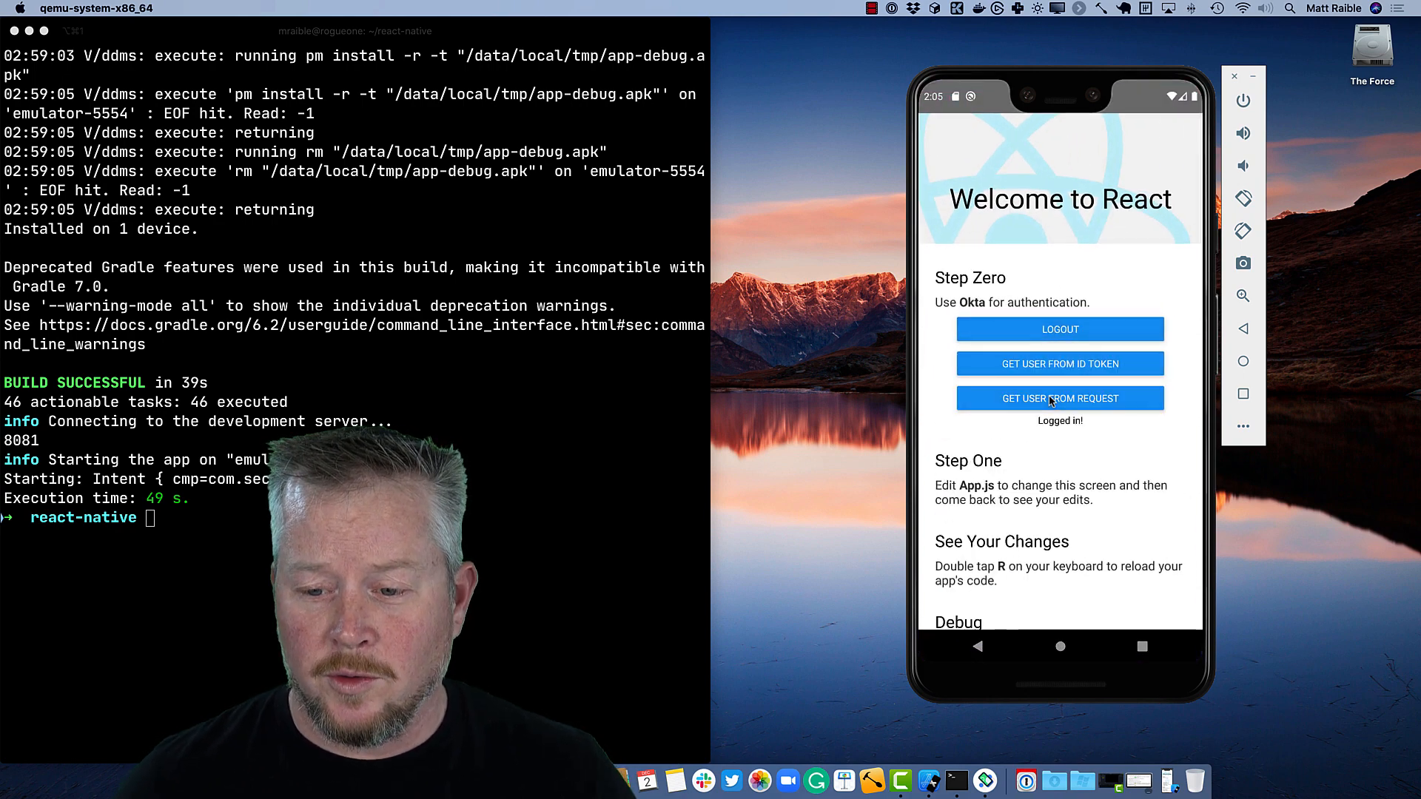
pyautogui.click(1058, 398)
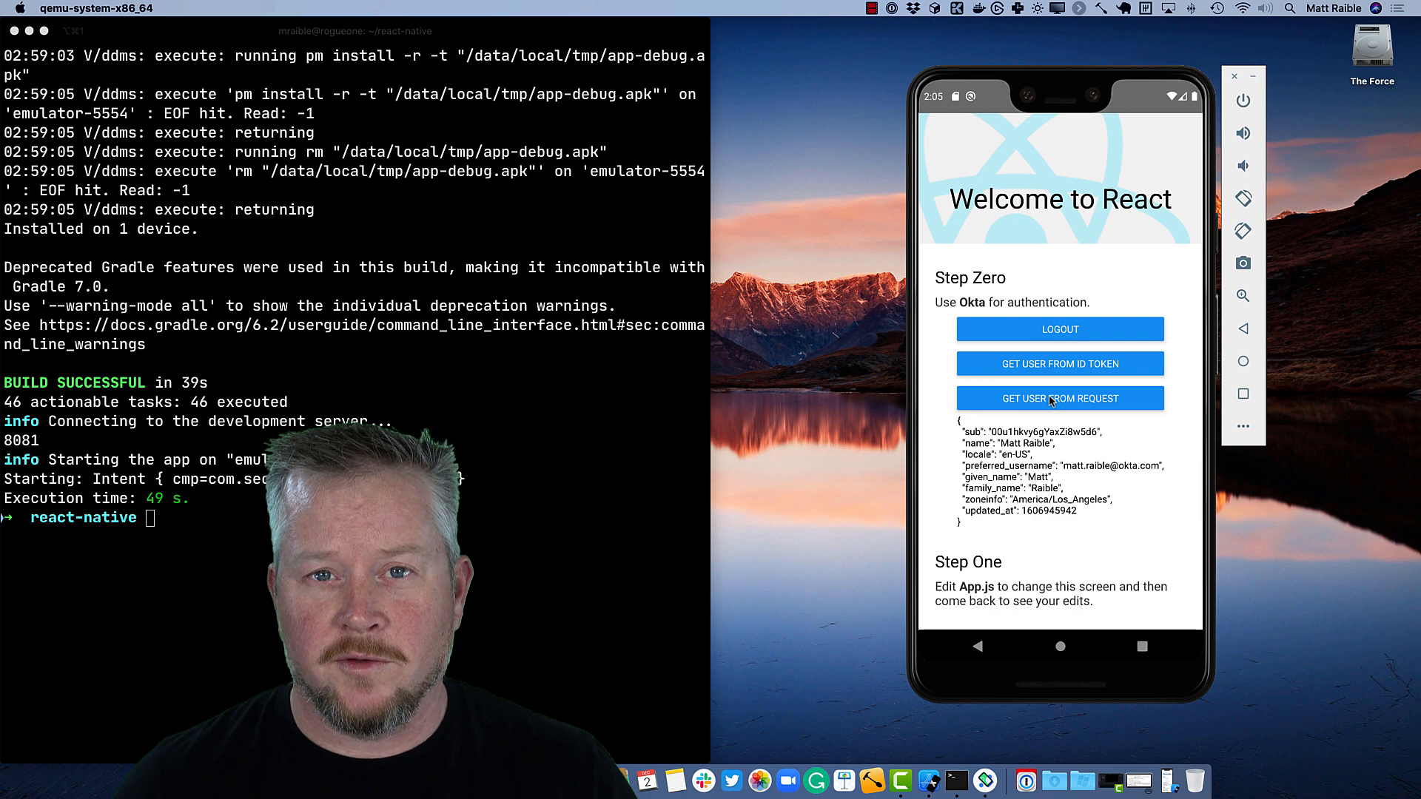